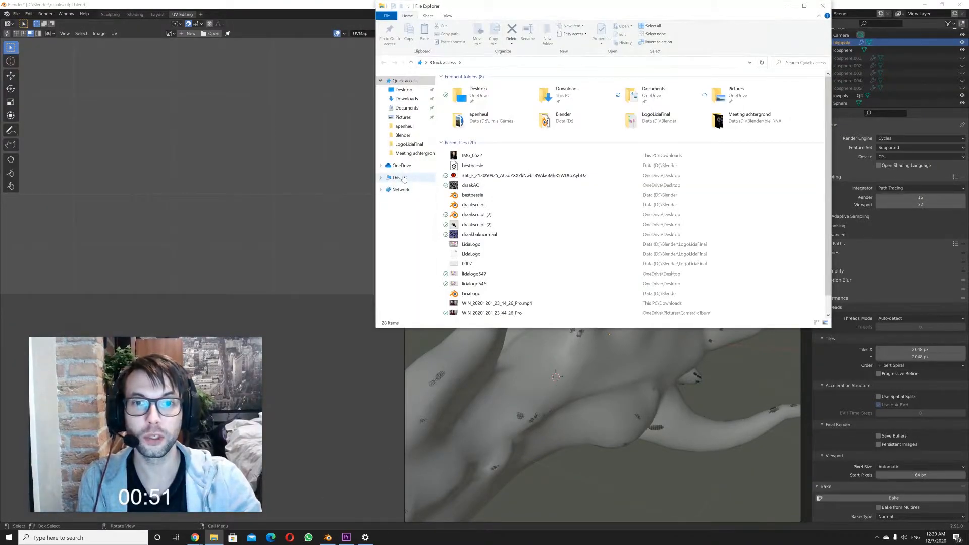
Step: Bring up the Properties of This PC from the navigation pane
{"action": "right_click", "coordinate": [400, 178]}
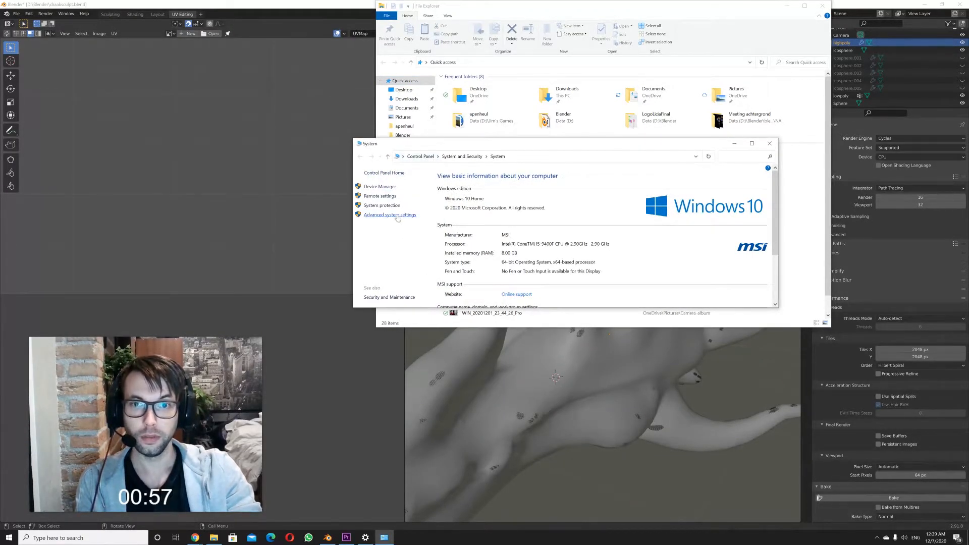
Step: Go to Advanced system settings, landing on the System Properties Advanced page
{"action": "left_click", "coordinate": [390, 214]}
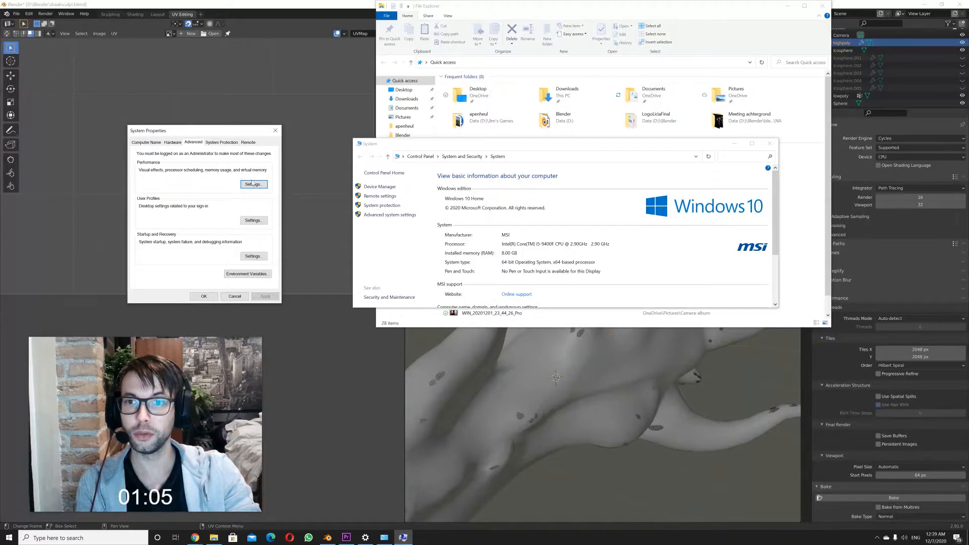
Step: Reach the Virtual memory paging file settings via Performance Settings, then return to the Blender dragon sculpt
{"action": "left_click", "coordinate": [252, 184]}
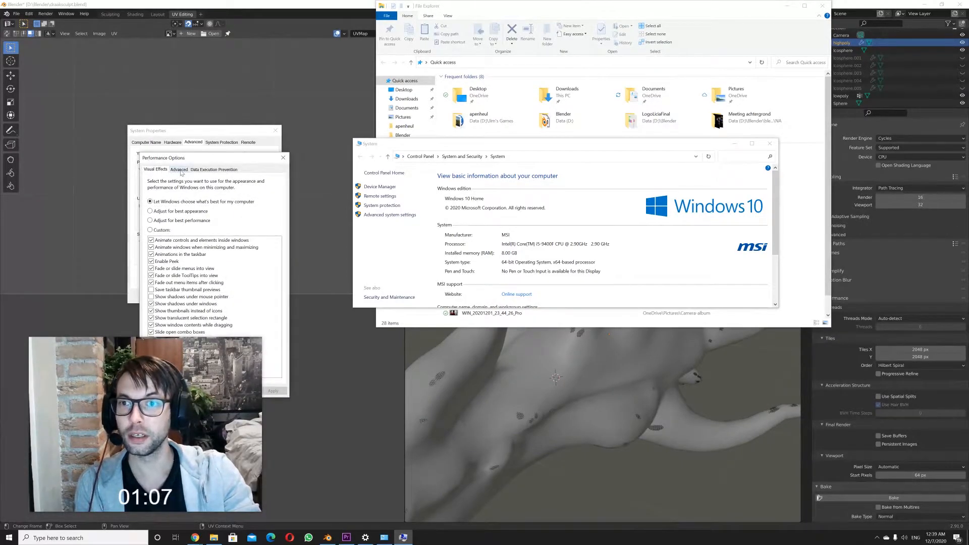
{"action": "left_click", "coordinate": [179, 169]}
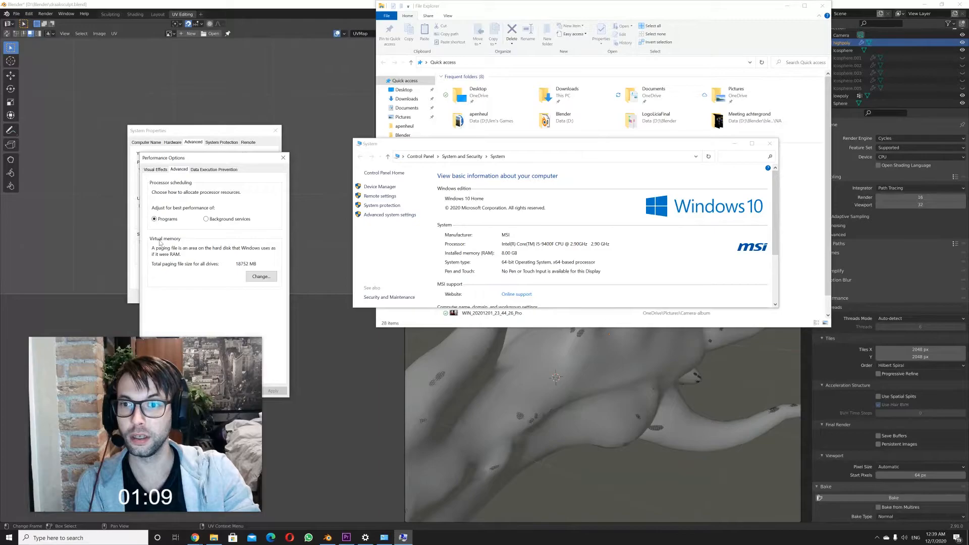
{"action": "left_click", "coordinate": [261, 277]}
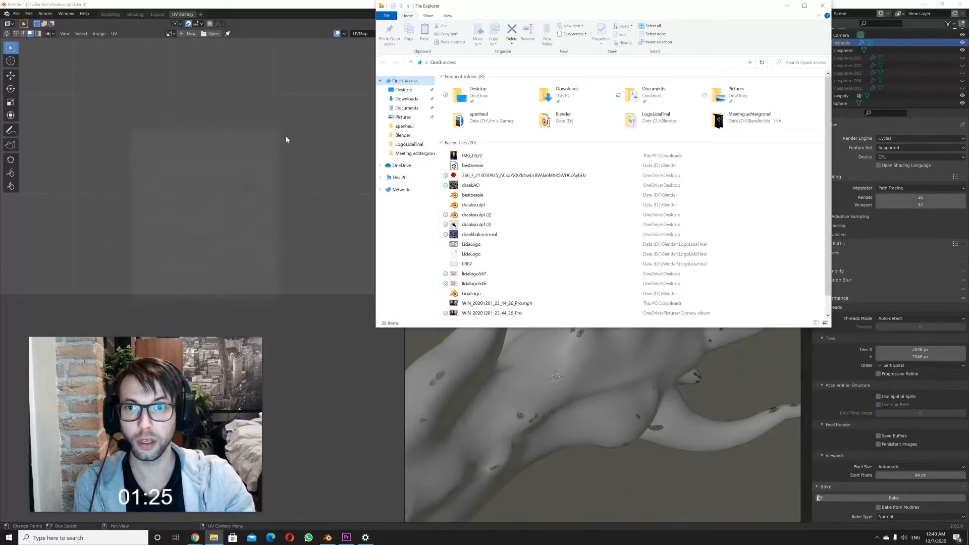
{"action": "left_click", "coordinate": [822, 6]}
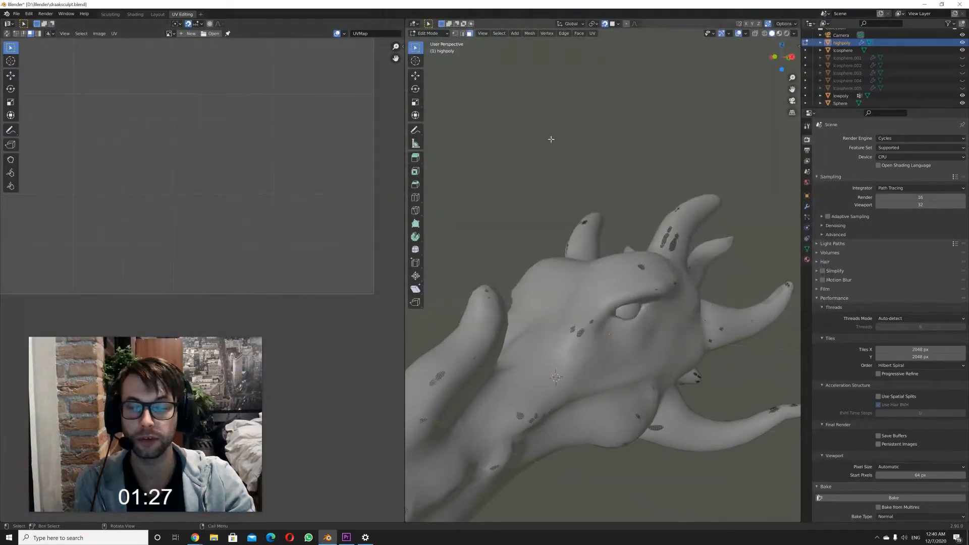